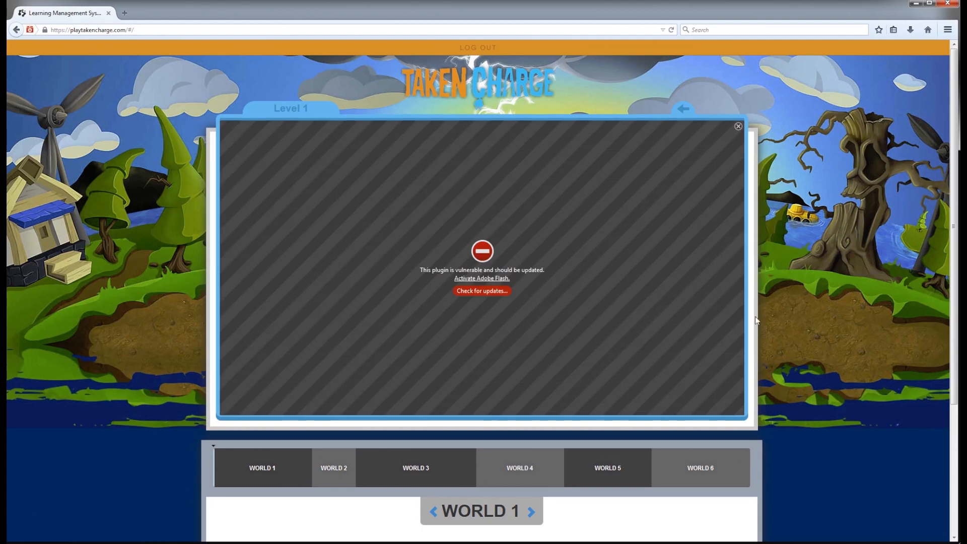
pyautogui.moveTo(526, 347)
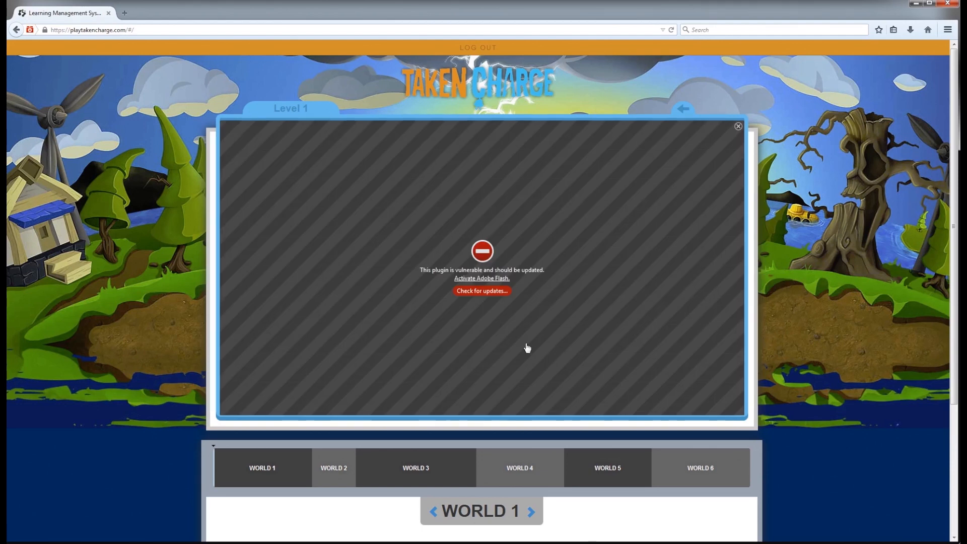
pyautogui.moveTo(466, 339)
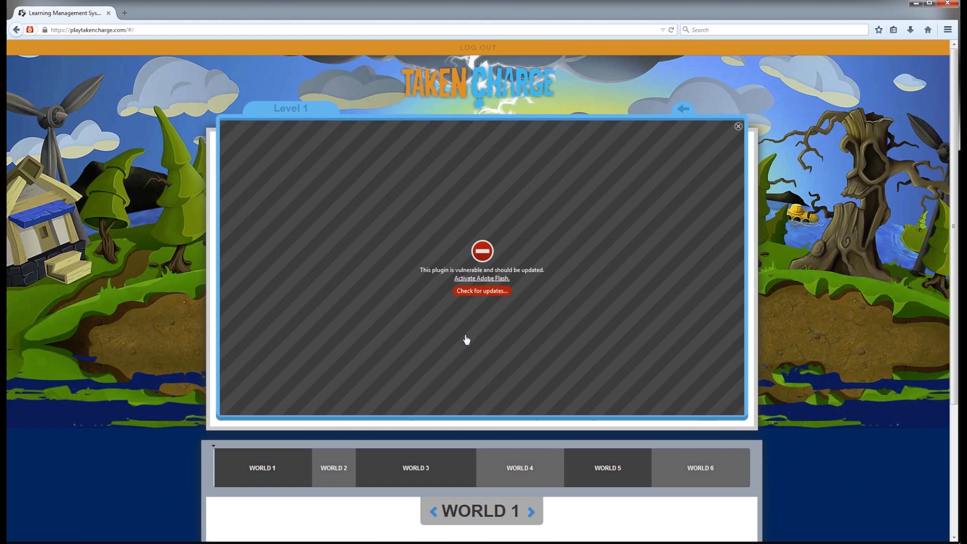
pyautogui.moveTo(482, 298)
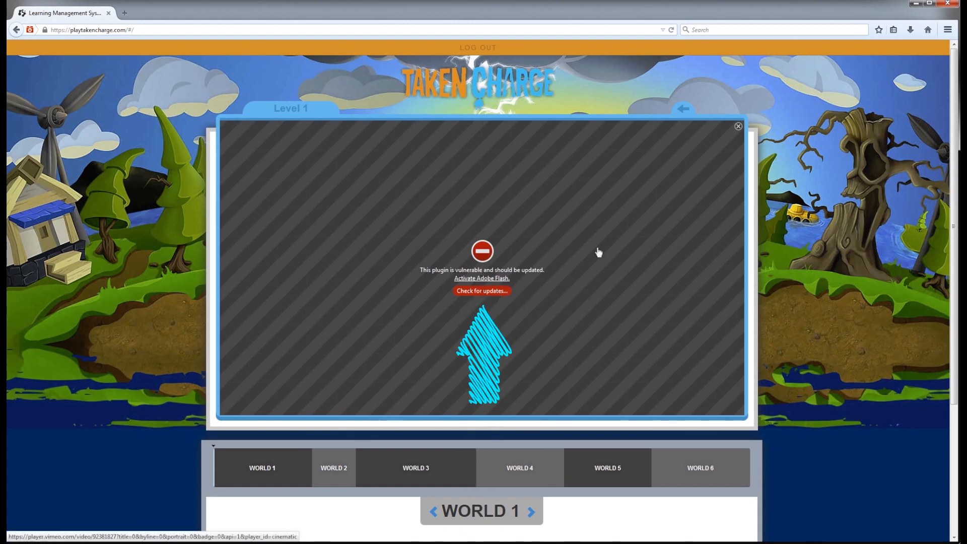
# Step: Check the Flash plugin for updates and choose 'Update Now' for the vulnerable Adobe Flash Player
pyautogui.click(481, 290)
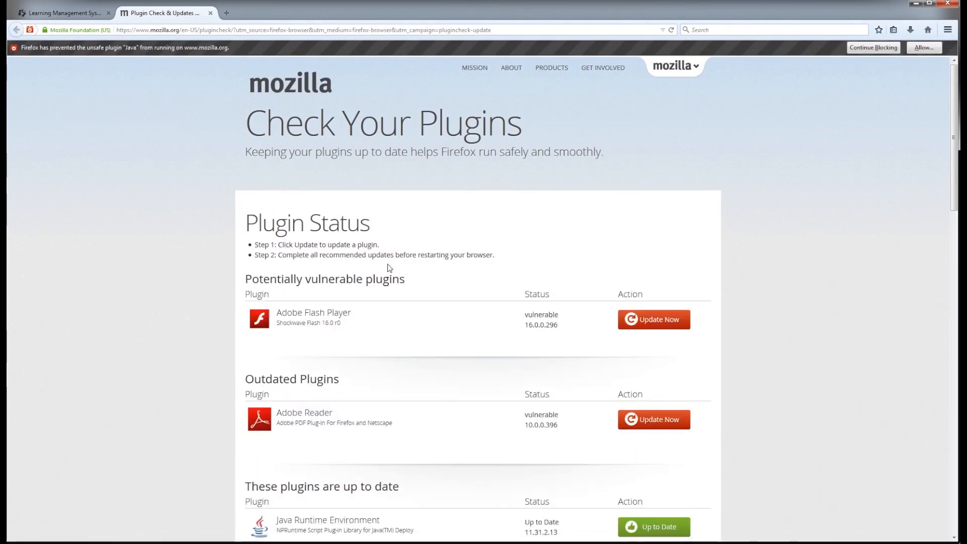
pyautogui.moveTo(653, 319)
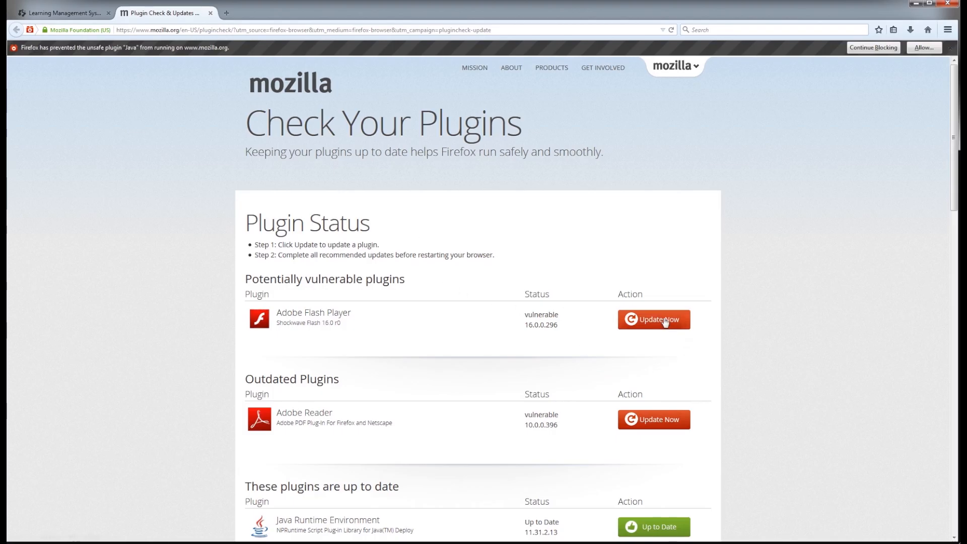
pyautogui.moveTo(663, 324)
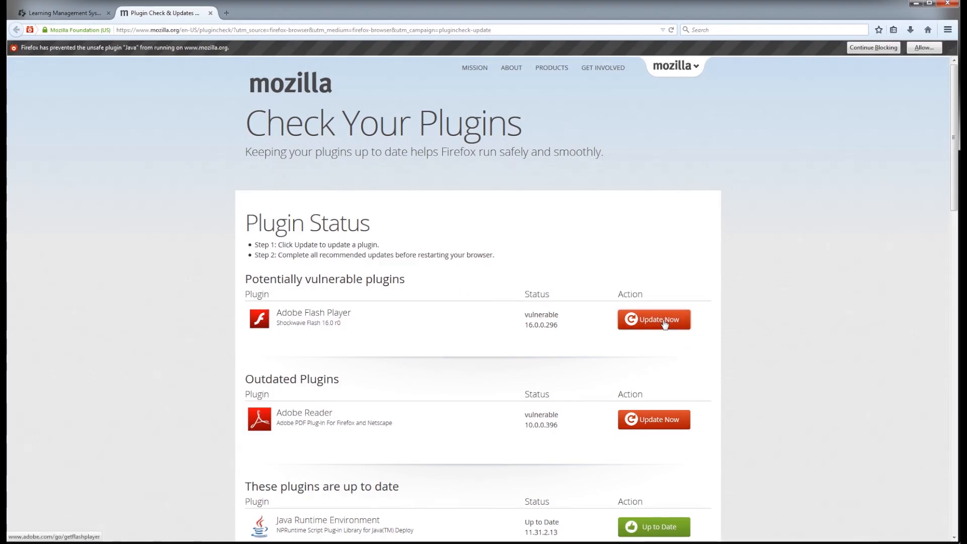
pyautogui.click(653, 320)
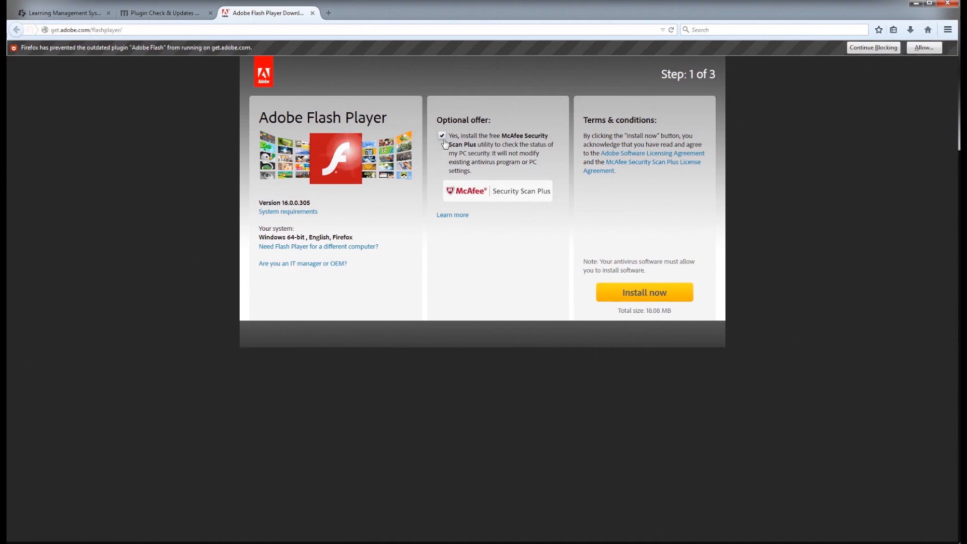
# Step: Decline the McAfee offer, start the Flash Player download and save the installer file
pyautogui.click(441, 136)
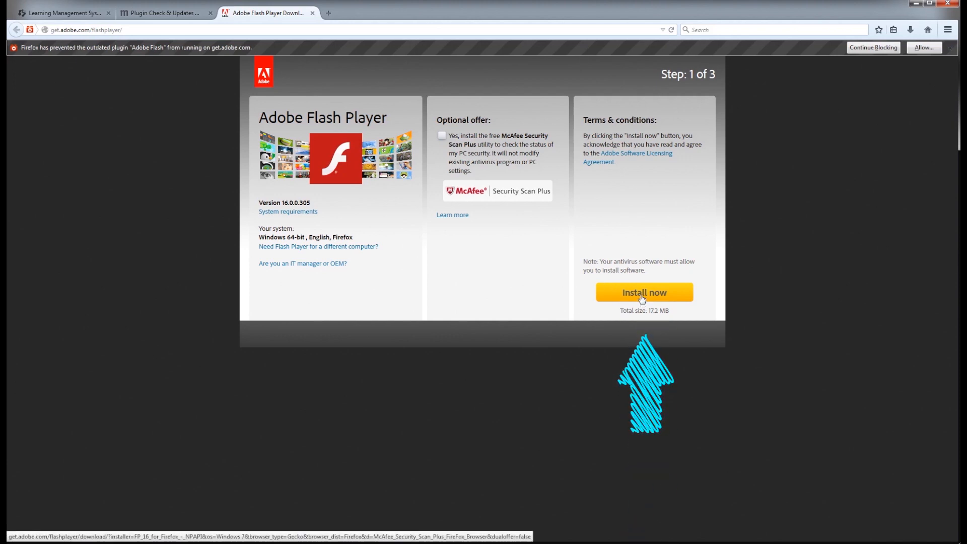
pyautogui.click(643, 292)
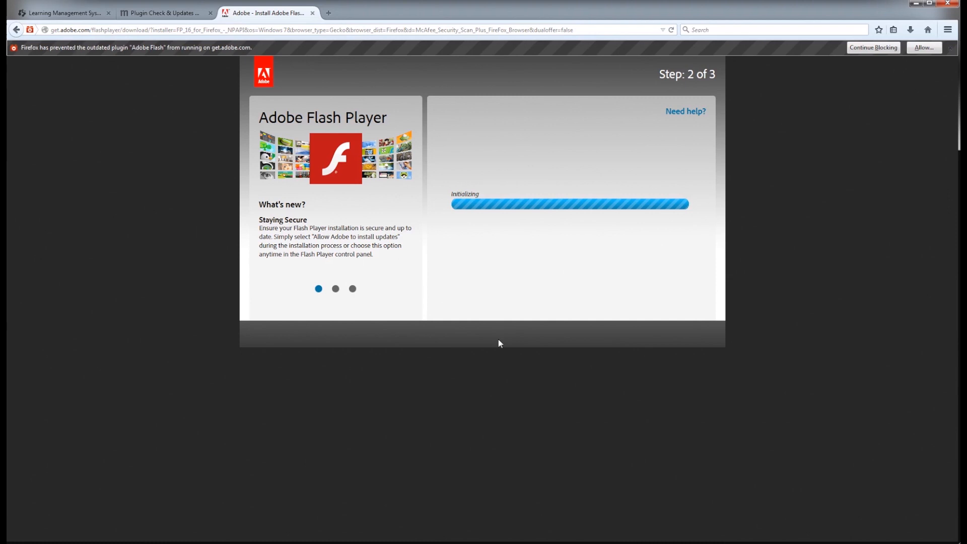
pyautogui.moveTo(347, 449)
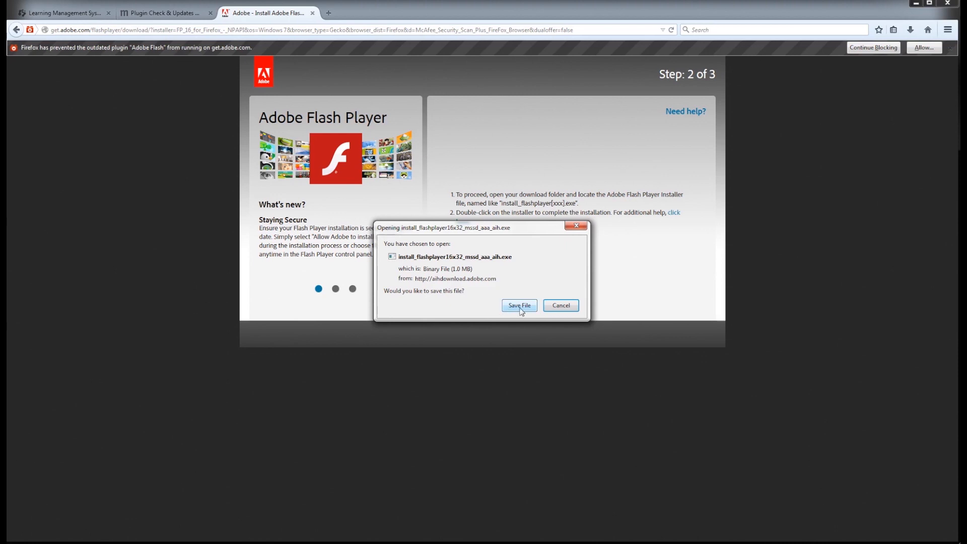
pyautogui.click(518, 305)
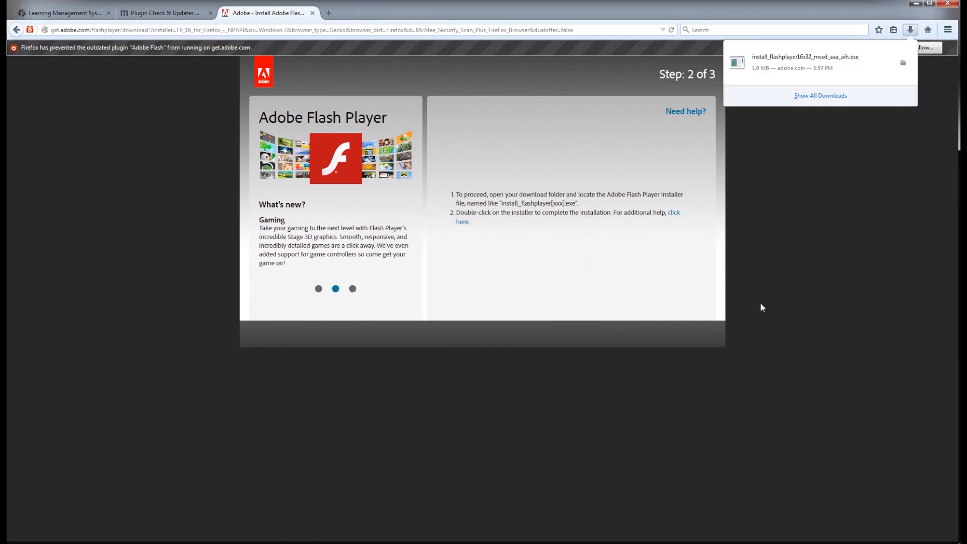
pyautogui.moveTo(802, 66)
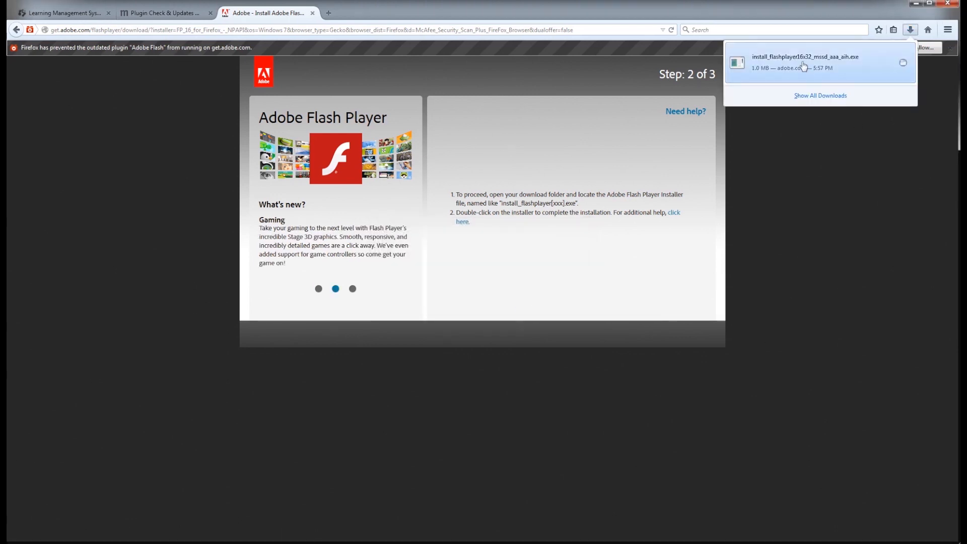
pyautogui.moveTo(829, 72)
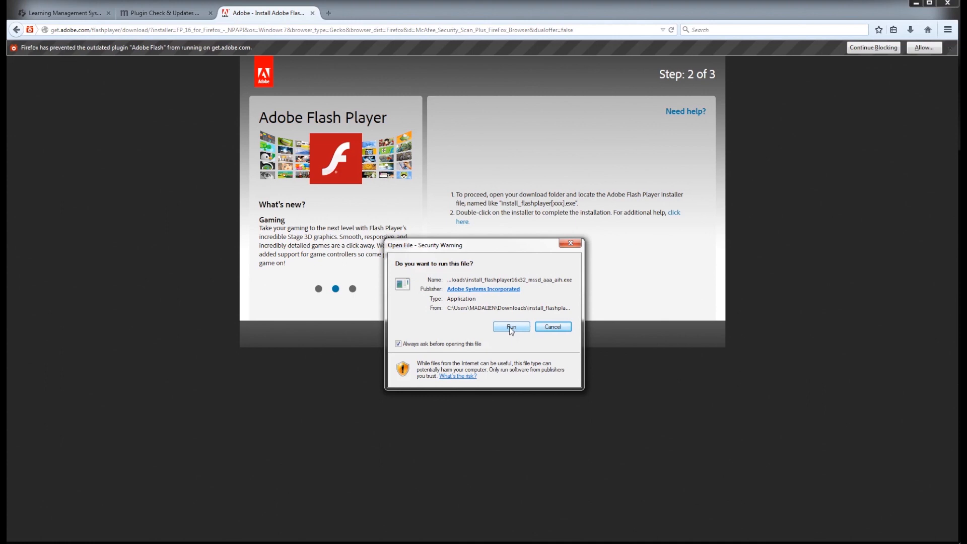
# Step: Run the installer, choose 'Notify me to install updates', complete installation and finish
pyautogui.click(510, 326)
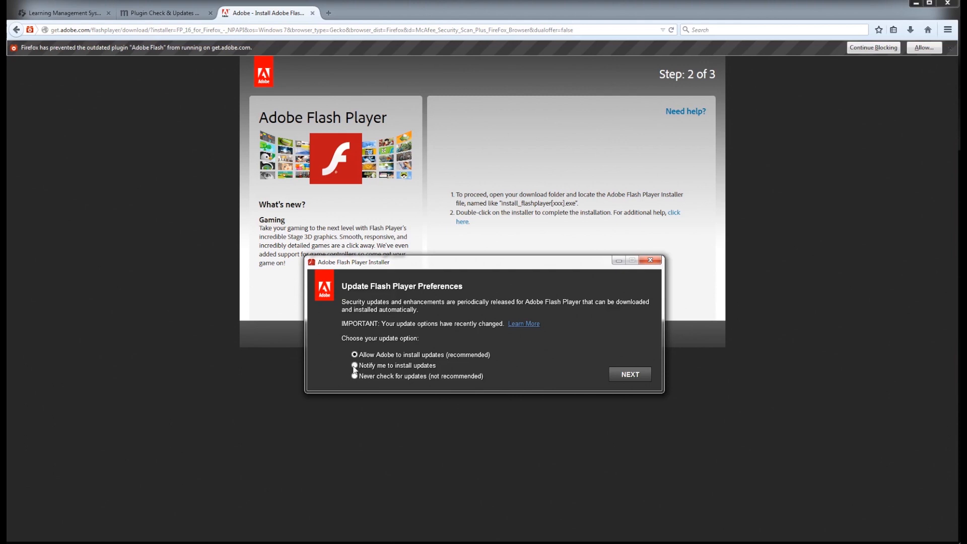
pyautogui.click(354, 364)
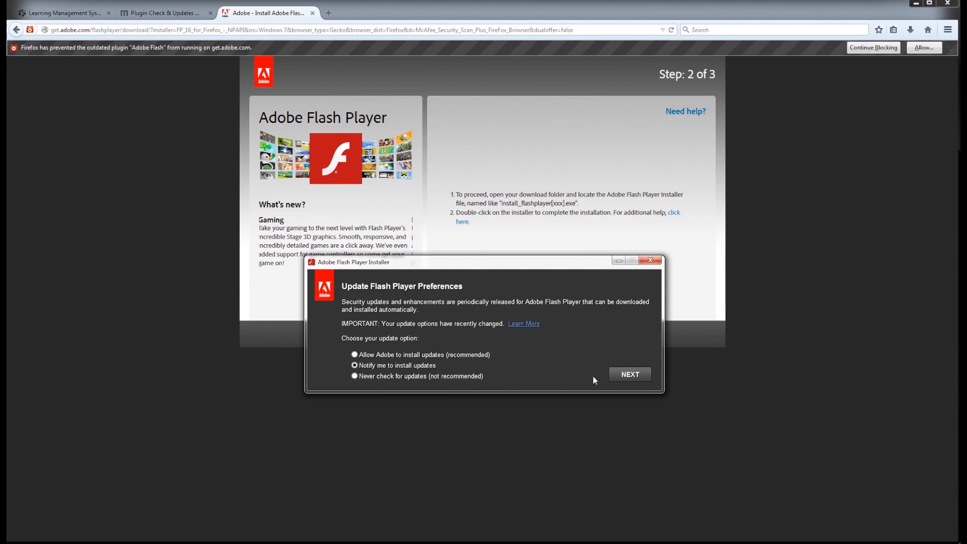
pyautogui.click(629, 374)
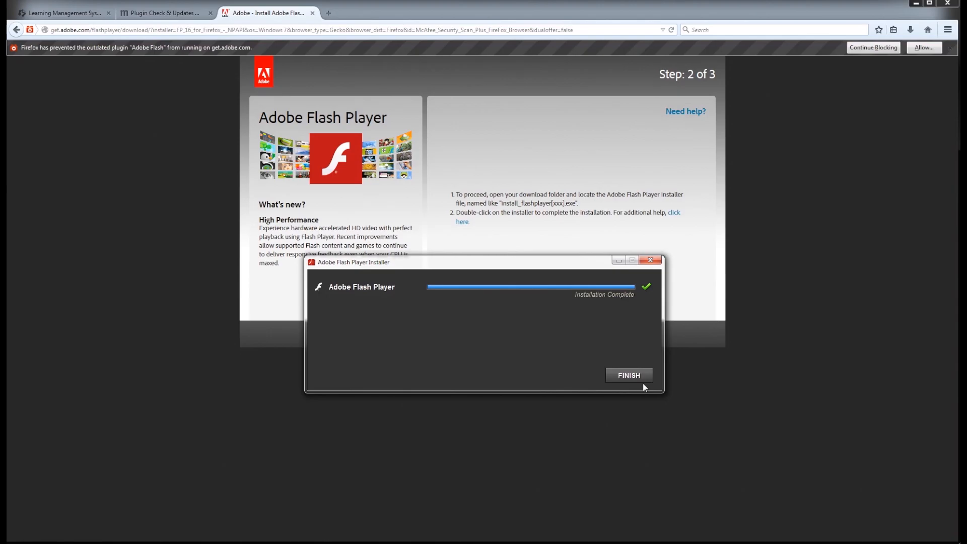
pyautogui.click(627, 375)
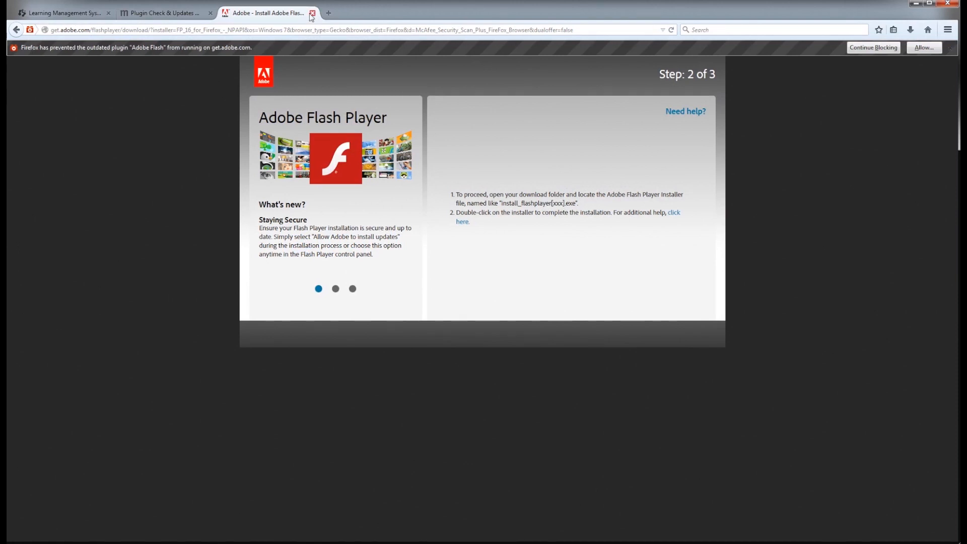
# Step: Close the Adobe download tabs, reload TakenCharge, try Level 1 and return to the login page
pyautogui.click(313, 12)
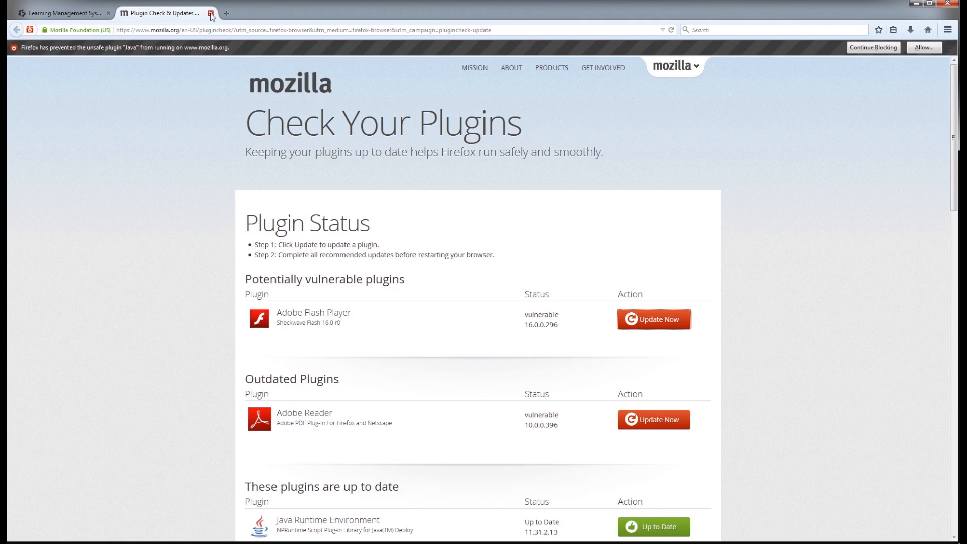
pyautogui.click(210, 12)
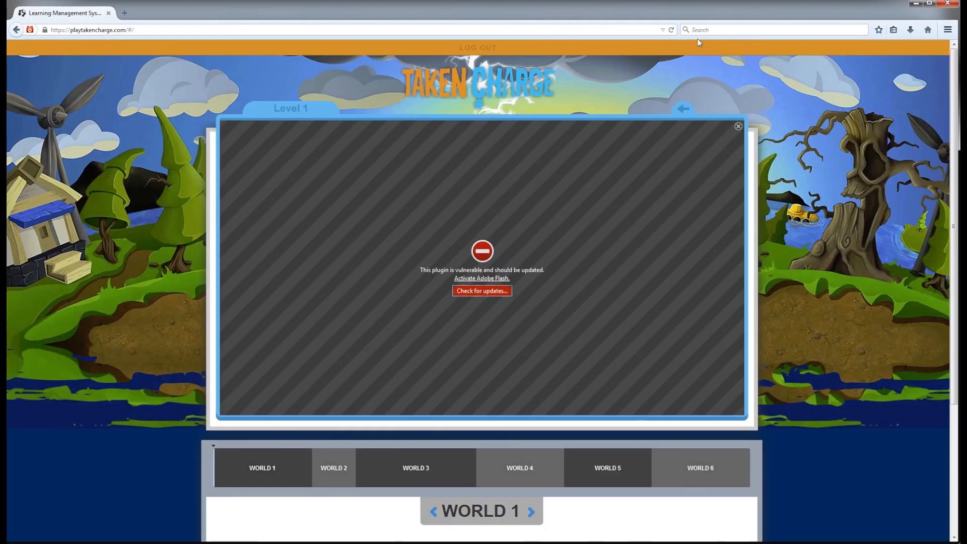
pyautogui.moveTo(671, 29)
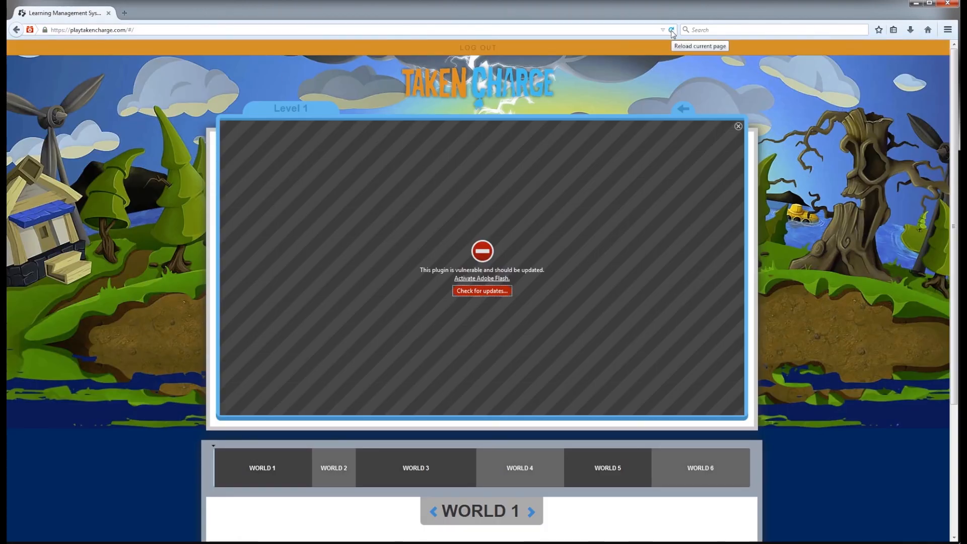
pyautogui.click(671, 29)
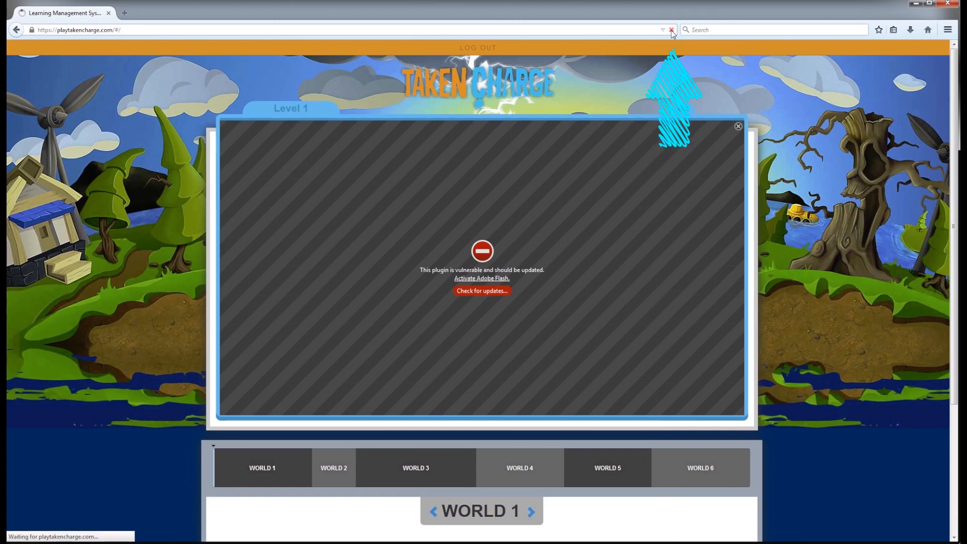
pyautogui.click(670, 29)
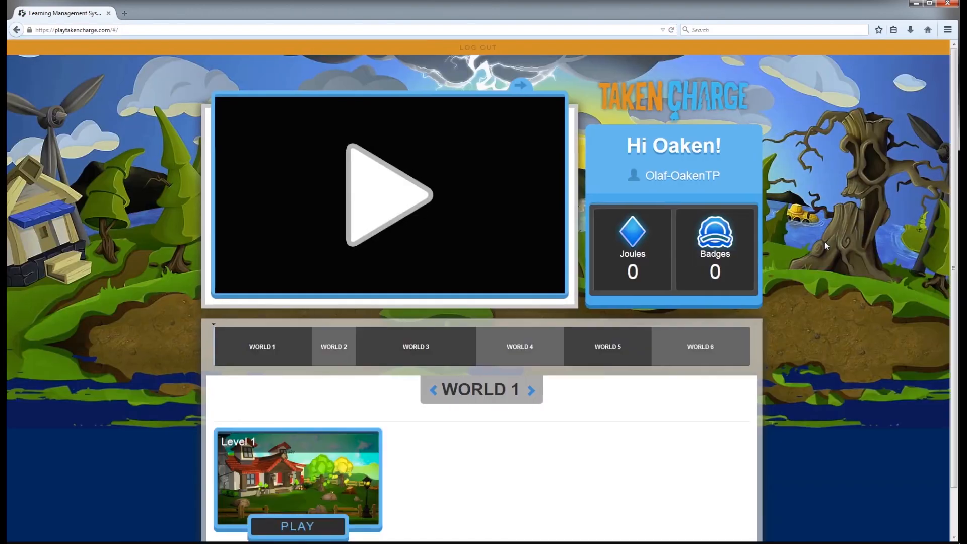
pyautogui.moveTo(587, 271)
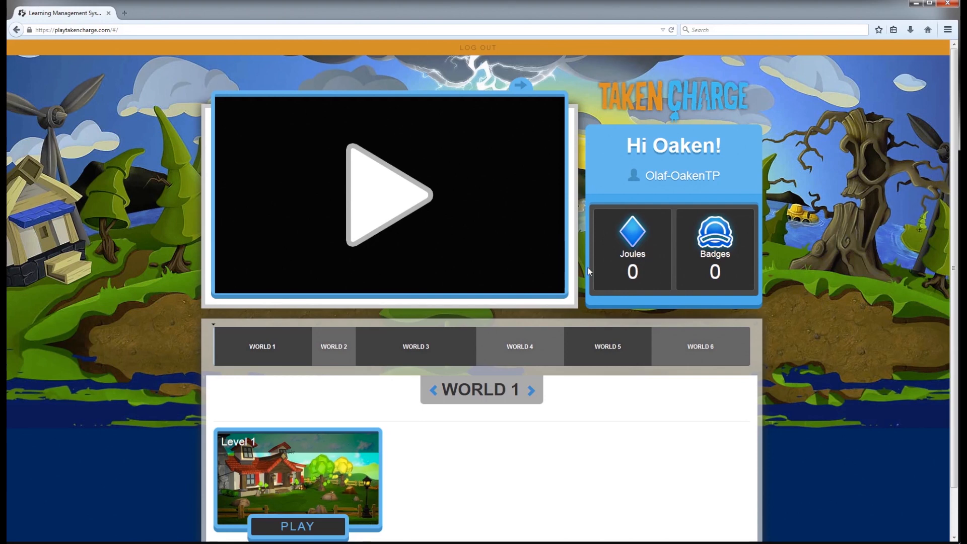
pyautogui.moveTo(389, 209)
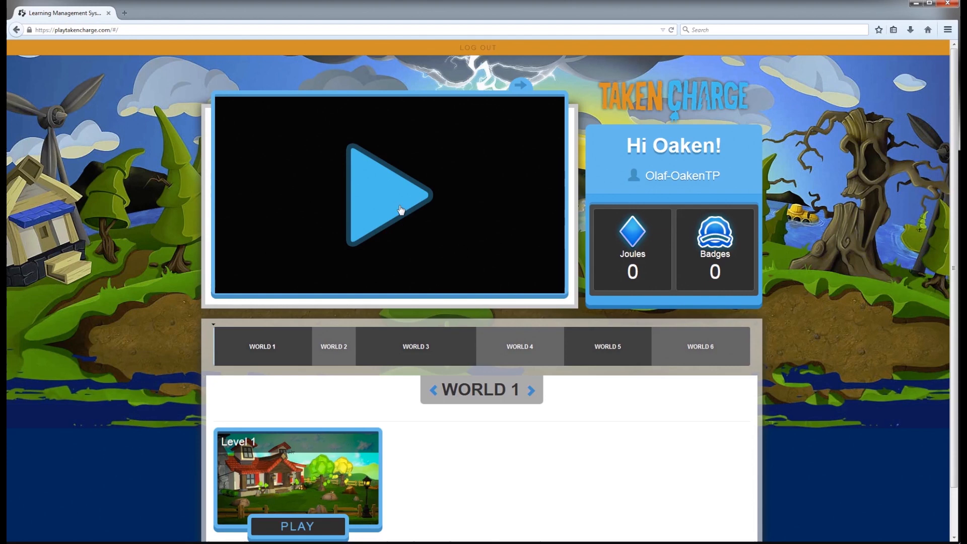
pyautogui.click(299, 526)
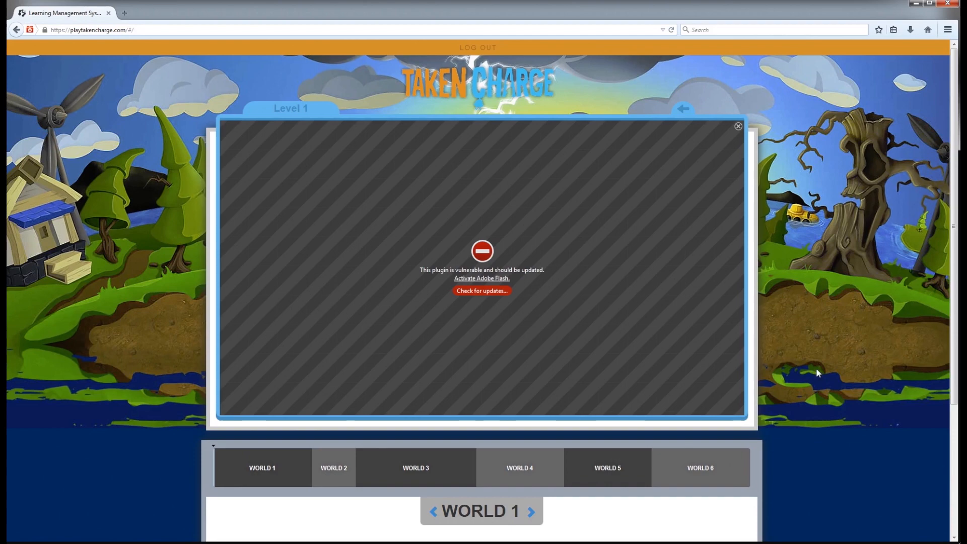
pyautogui.click(477, 48)
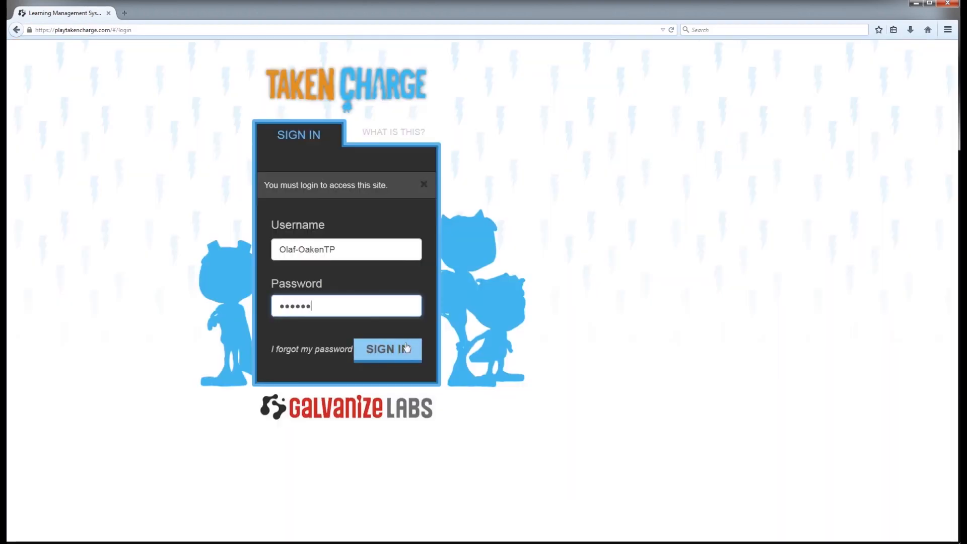
# Step: Sign in, play World 1 Level 1 and request the Unity Web Player install it offers
pyautogui.click(387, 350)
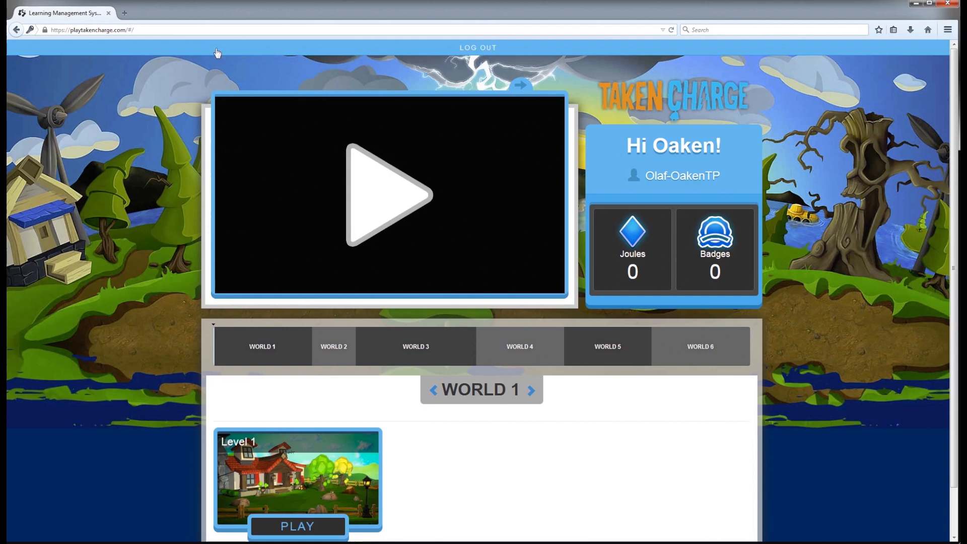
pyautogui.click(297, 526)
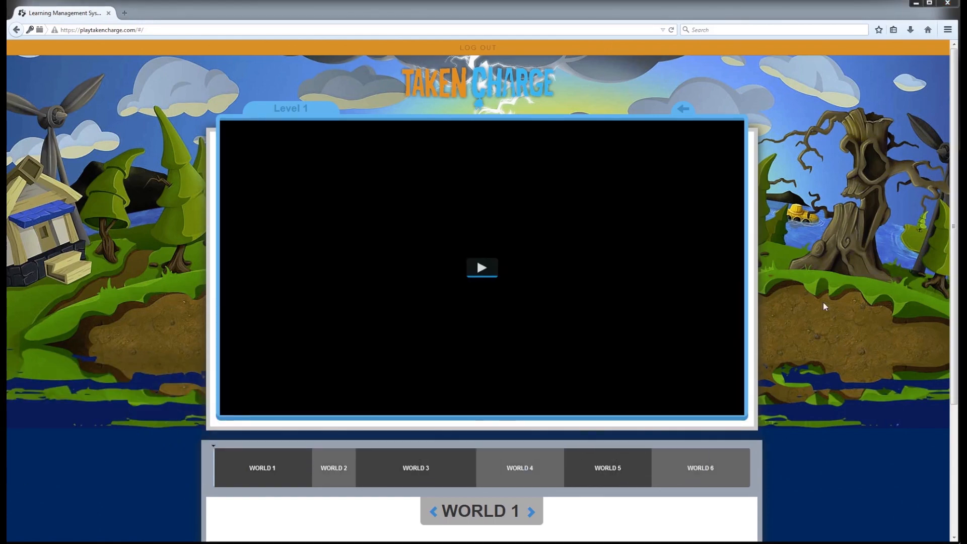
pyautogui.click(481, 268)
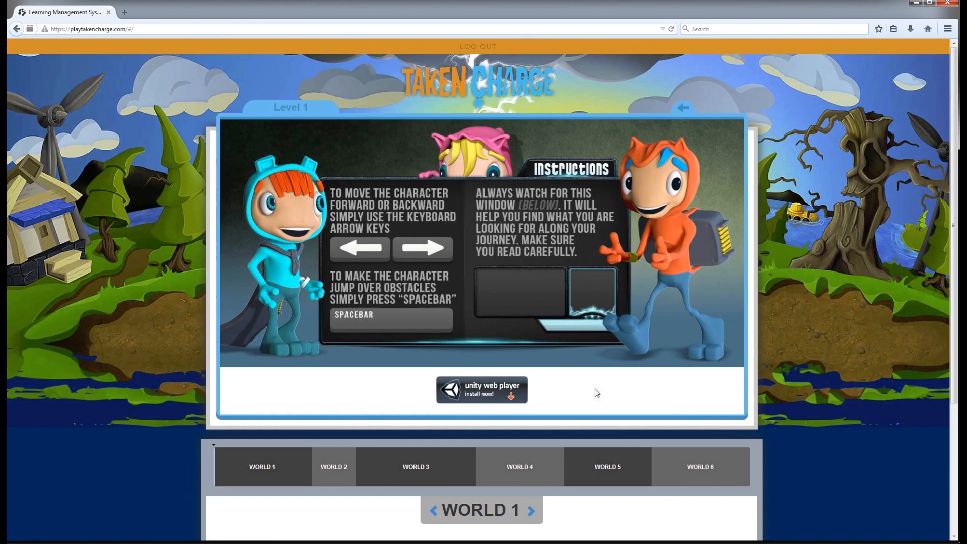
pyautogui.click(481, 390)
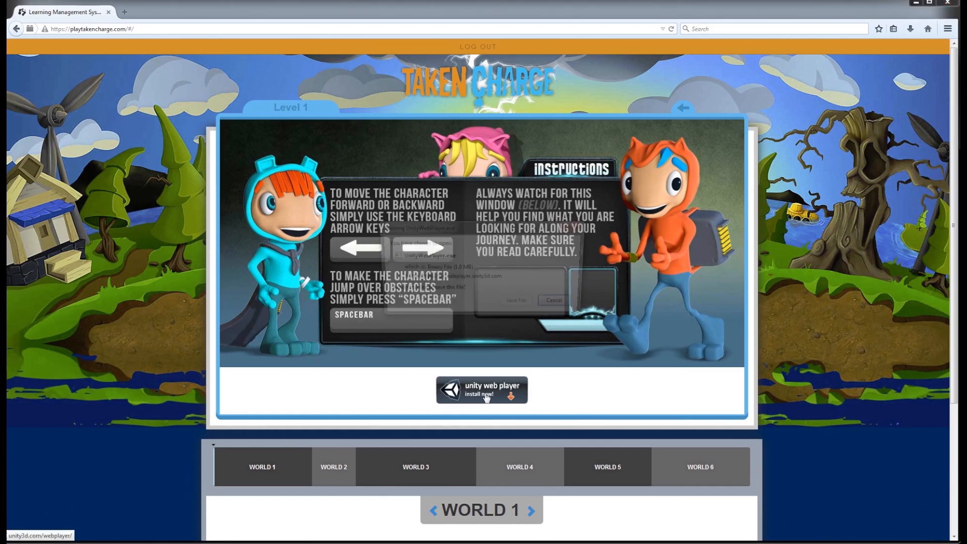
# Step: Save UnityWebPlayer.exe and launch it from Downloads to reach the Open File warning
pyautogui.click(481, 389)
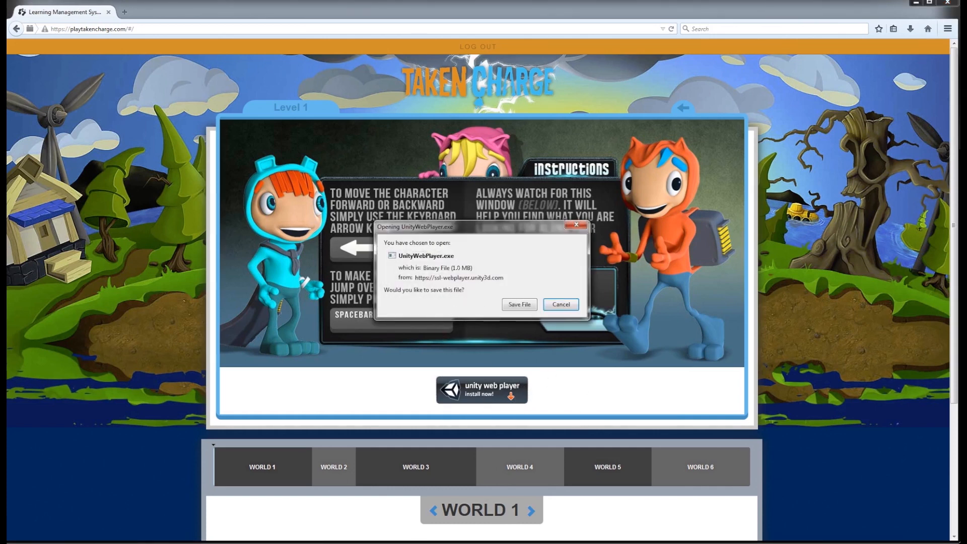
pyautogui.moveTo(535, 319)
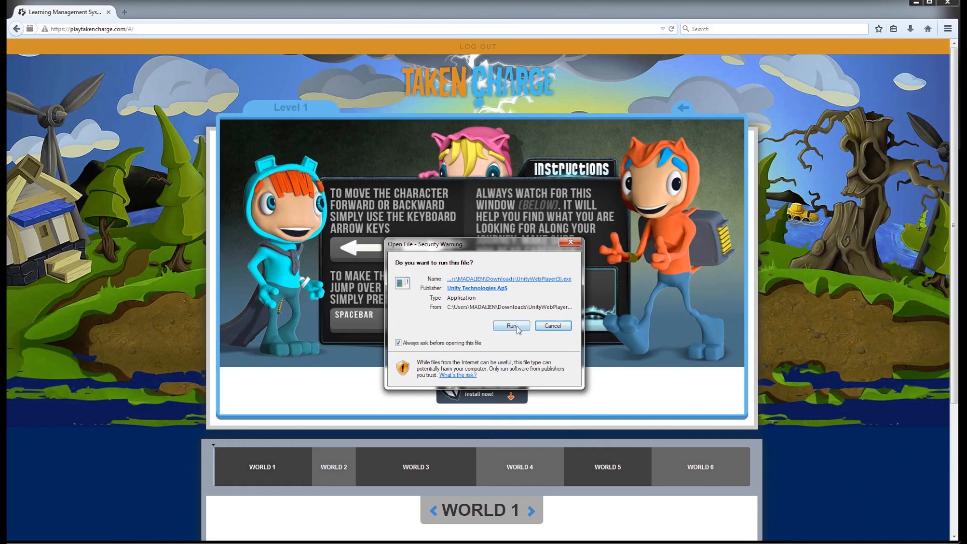
# Step: Run Unity Web Player Setup, agree to the license, finish, and start Level 1 with PLAY NOW
pyautogui.click(511, 326)
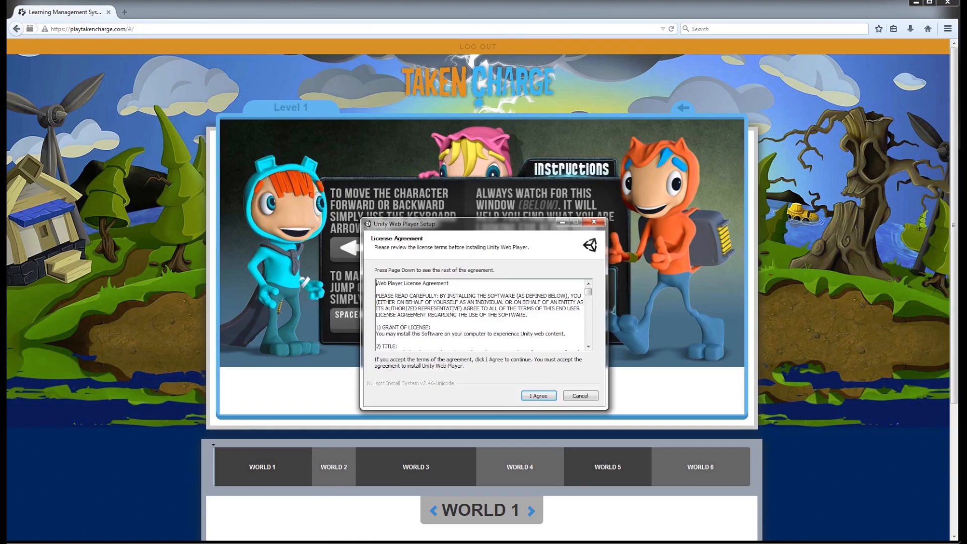
pyautogui.click(537, 395)
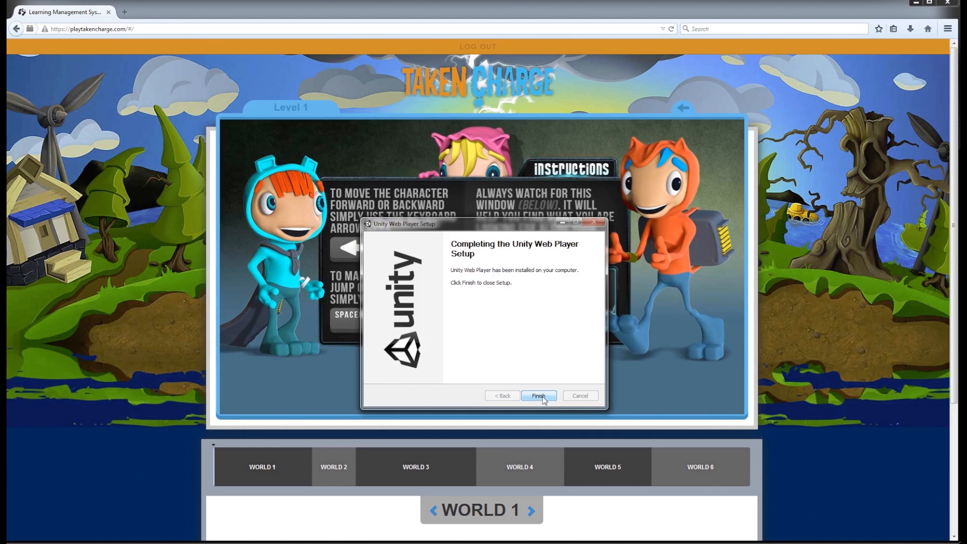
pyautogui.click(538, 395)
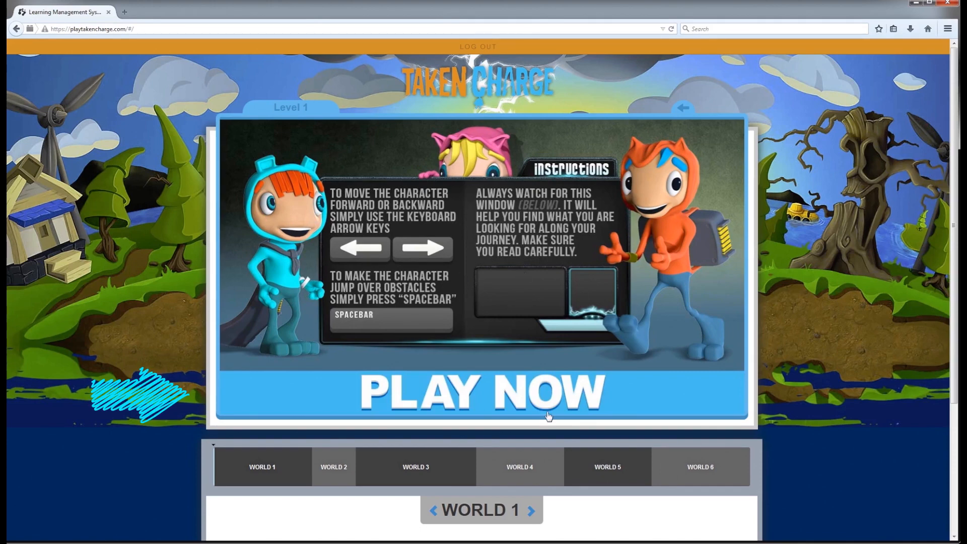
pyautogui.click(481, 392)
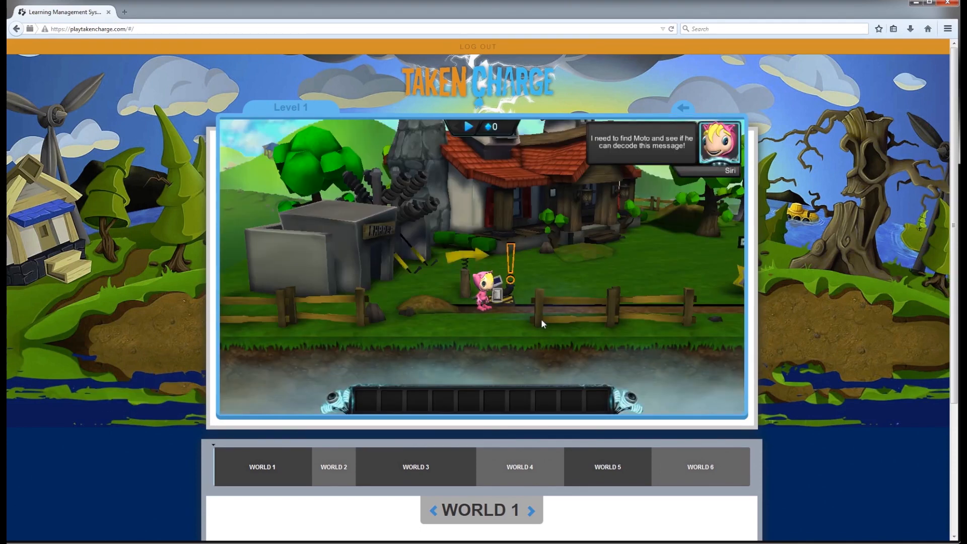